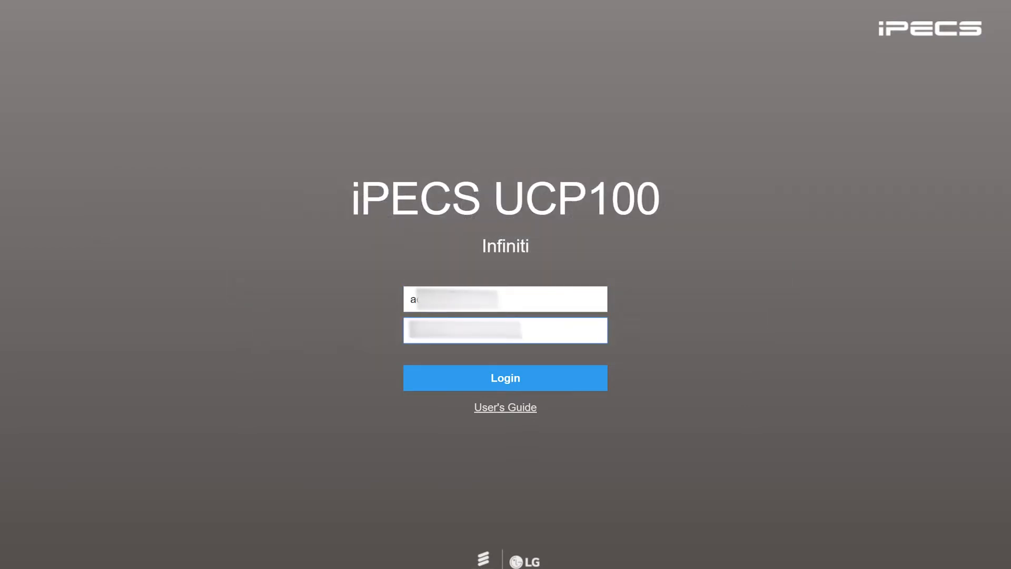
Sign in to the phone system administration with the admin credentials
click(506, 378)
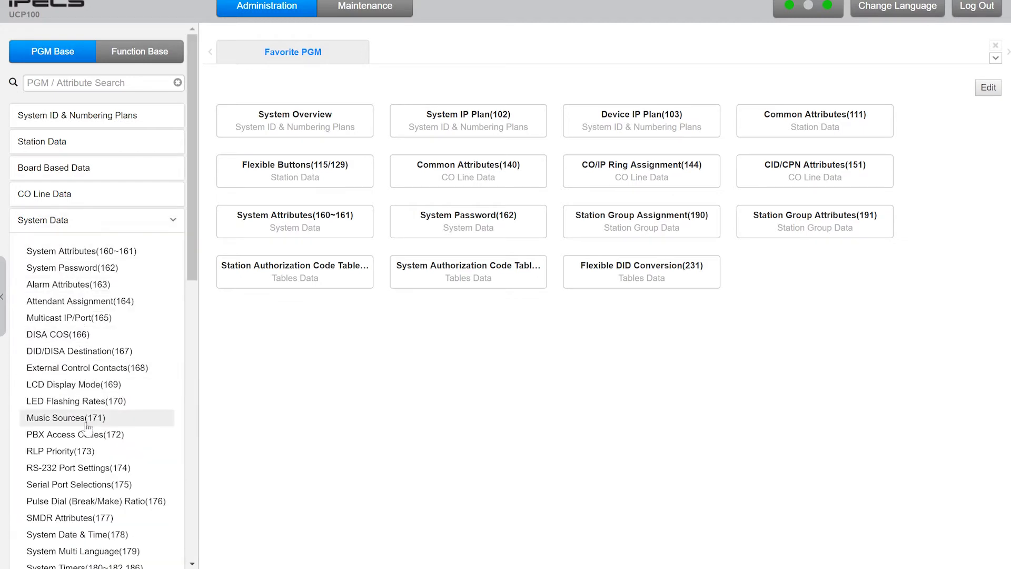
Open System Speed Dial from the System Data program list
scroll(down, 3)
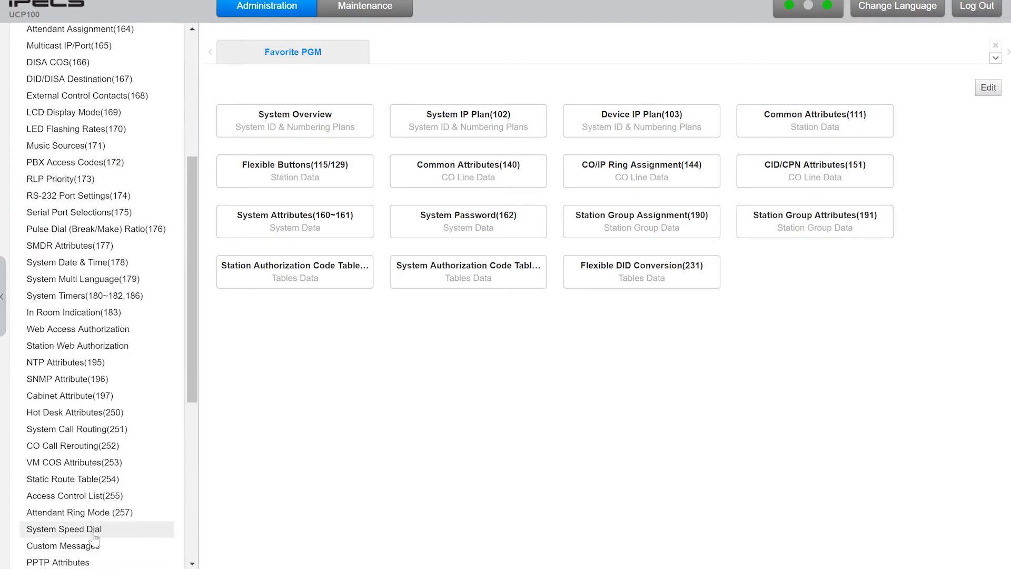
click(68, 529)
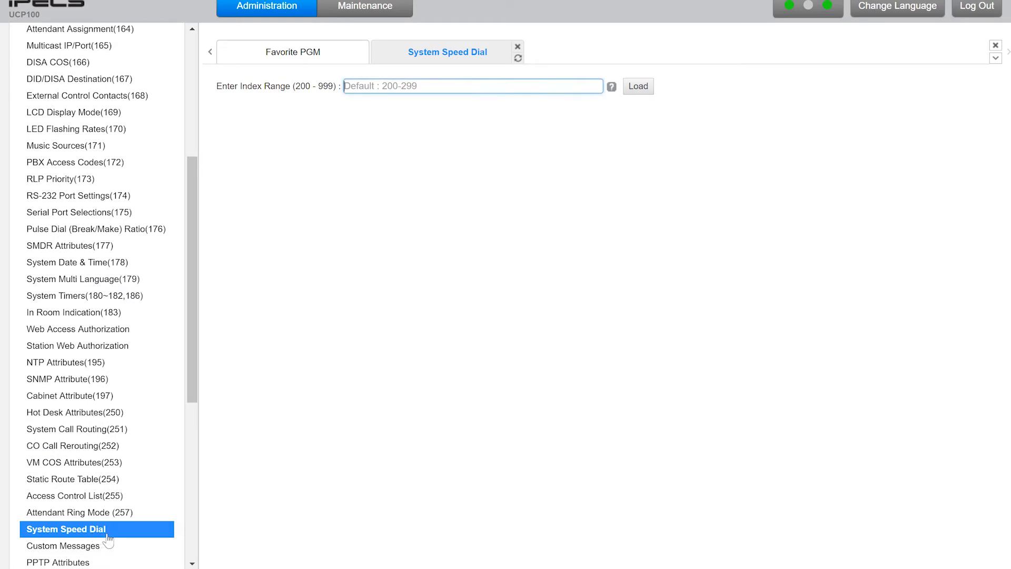
mouse_move(464, 346)
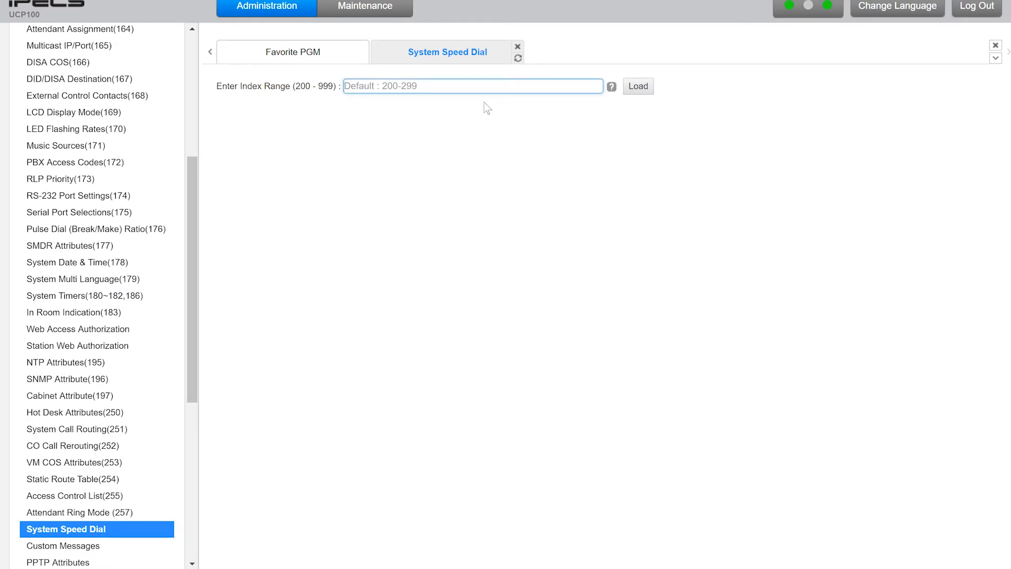
Load the speed dial entries for index range 200-299
text(200-2)
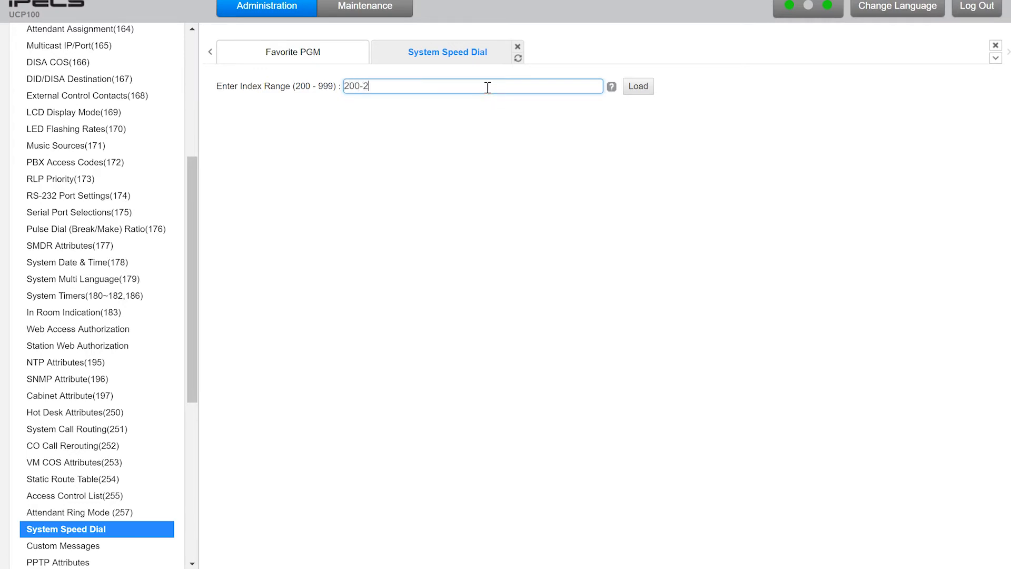
click(638, 86)
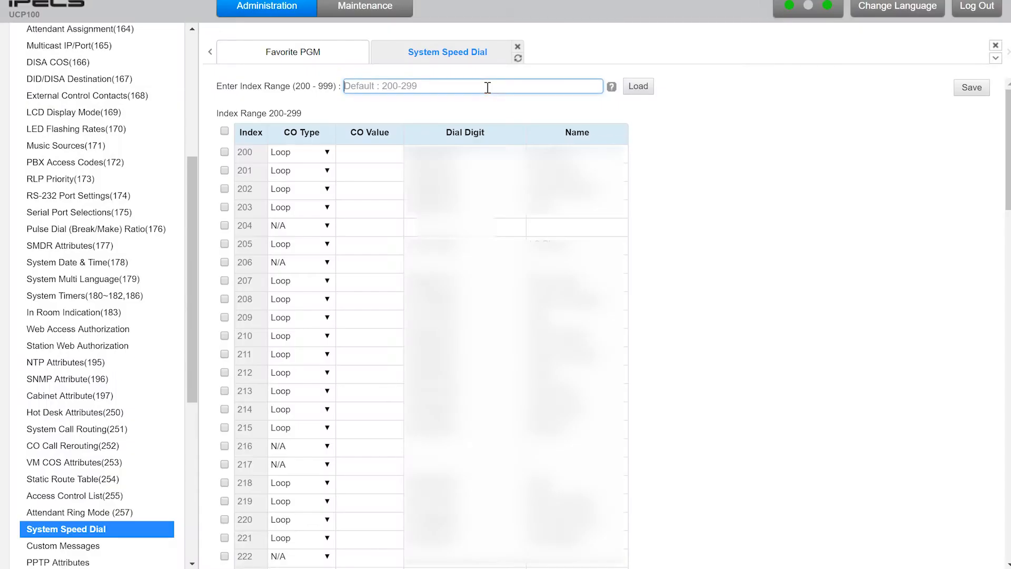
mouse_move(477, 108)
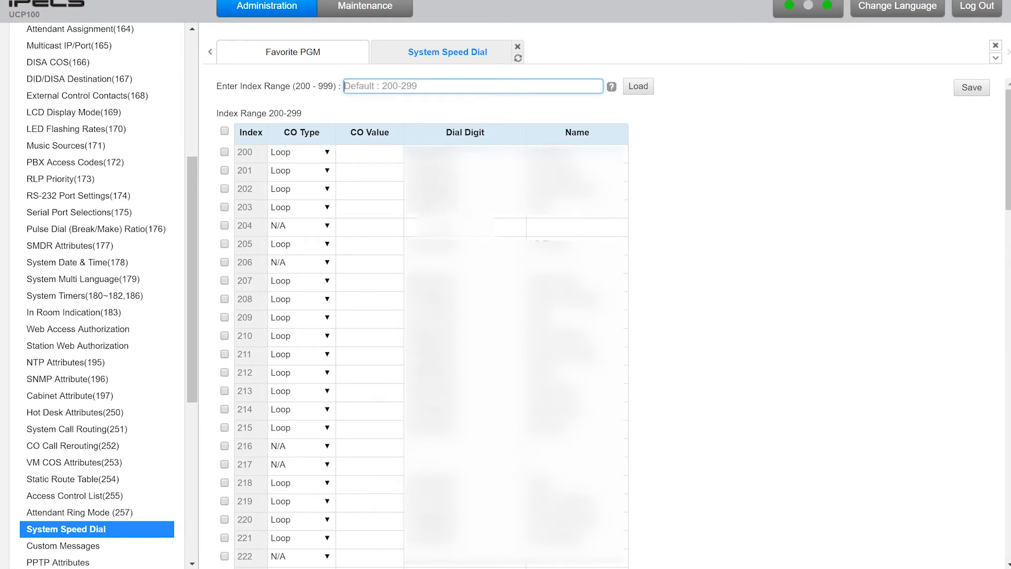
mouse_move(298, 230)
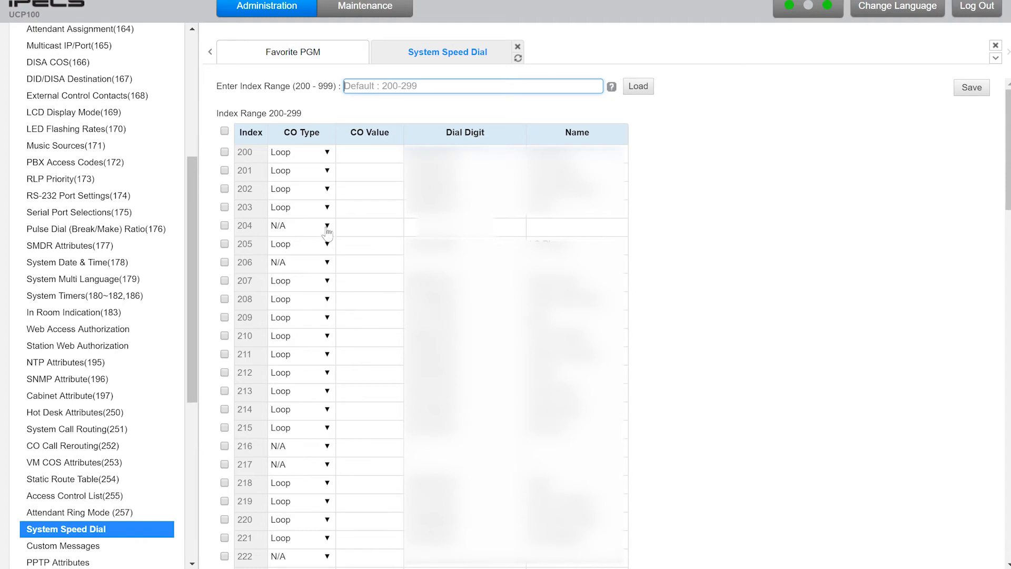
Give index 204 CO type Loop and the name Henry
click(327, 225)
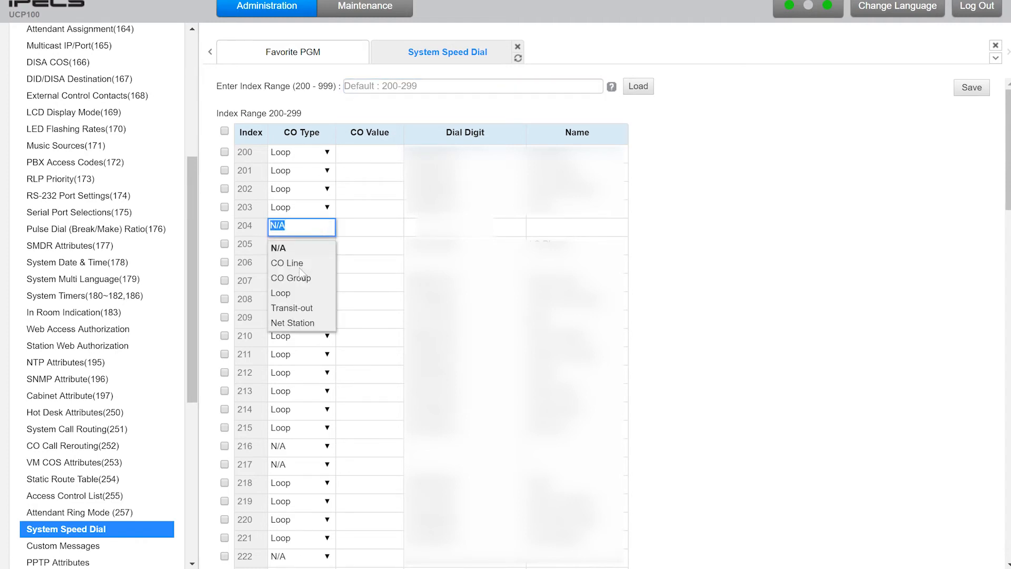
click(280, 293)
text(04)
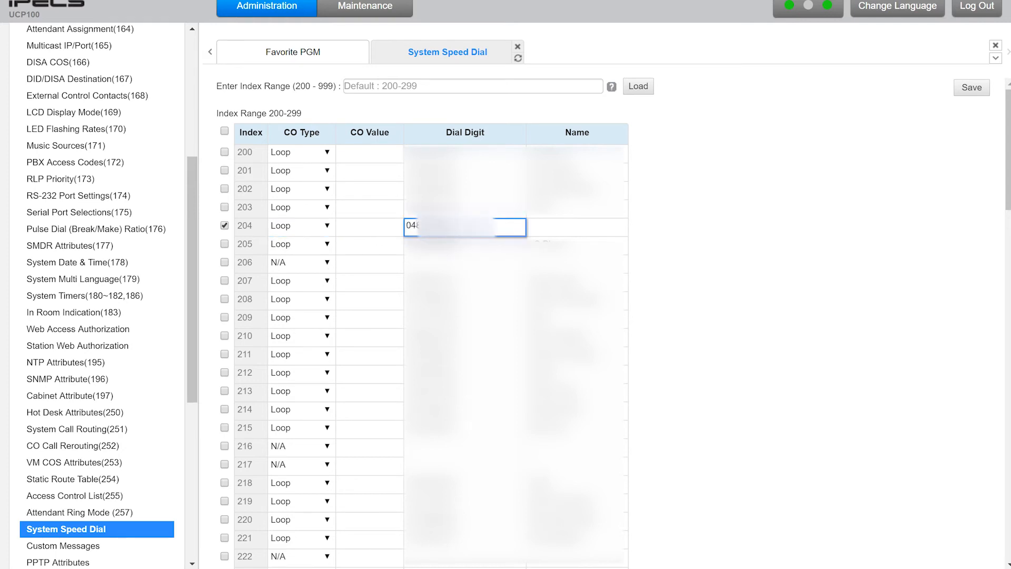
text(Hen)
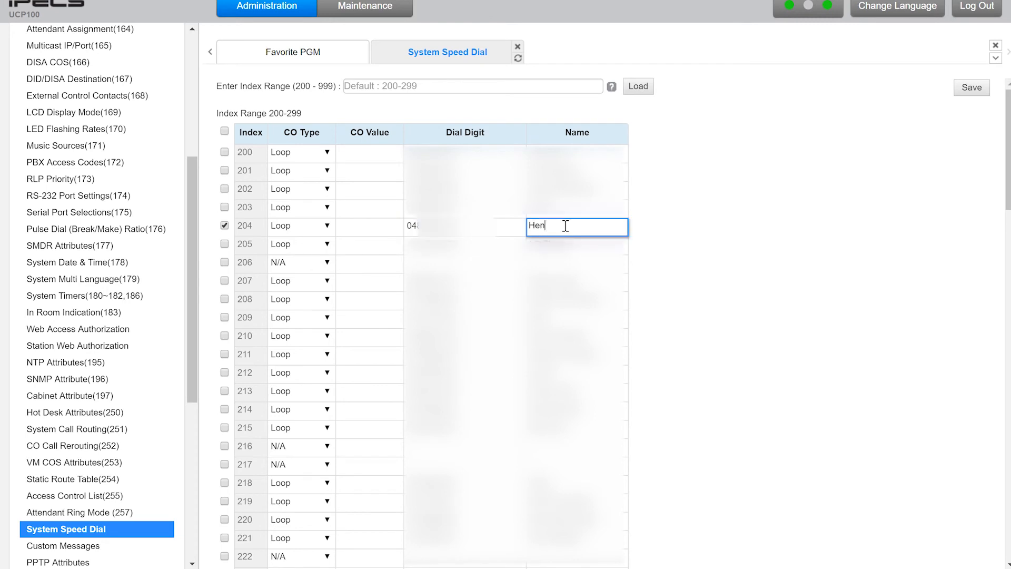
text(ry)
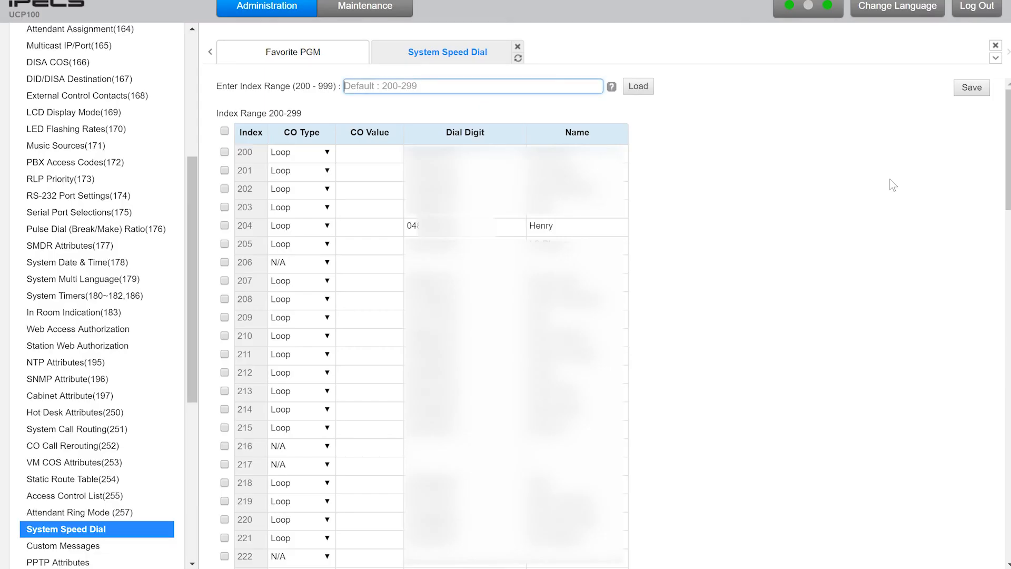
mouse_move(872, 208)
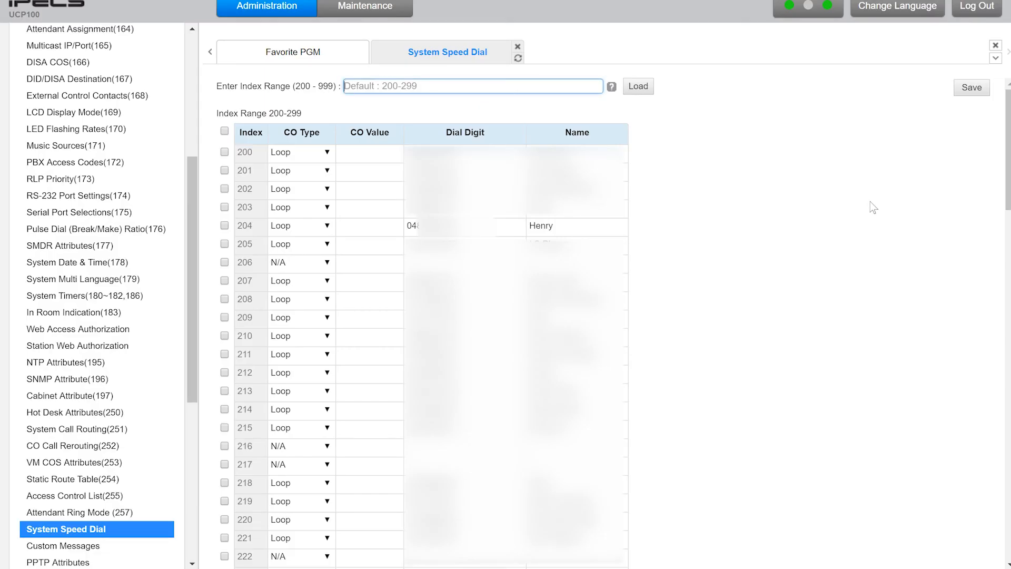